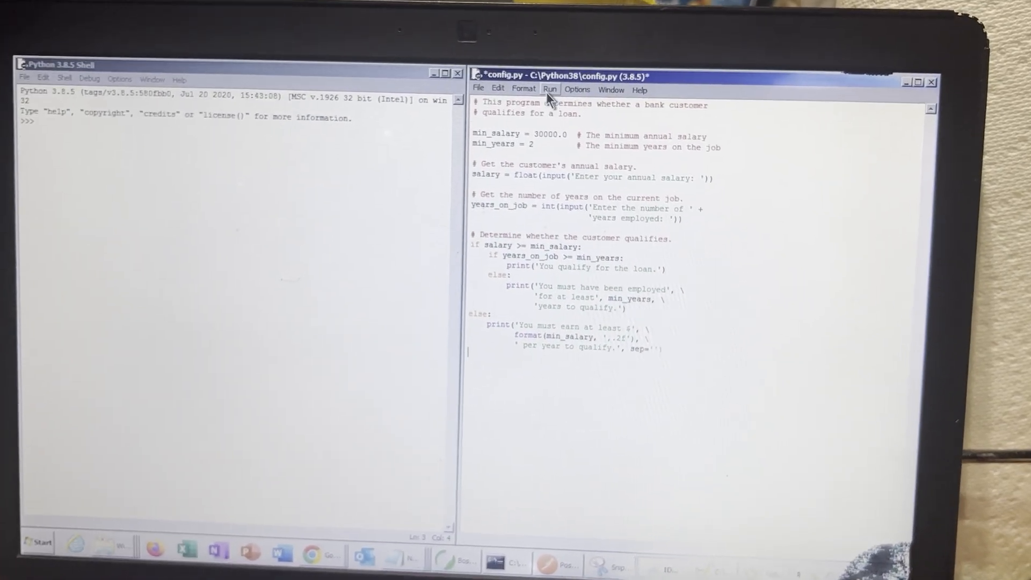
# Run the loan-qualification module, saving config.py when prompted.
pyautogui.click(550, 89)
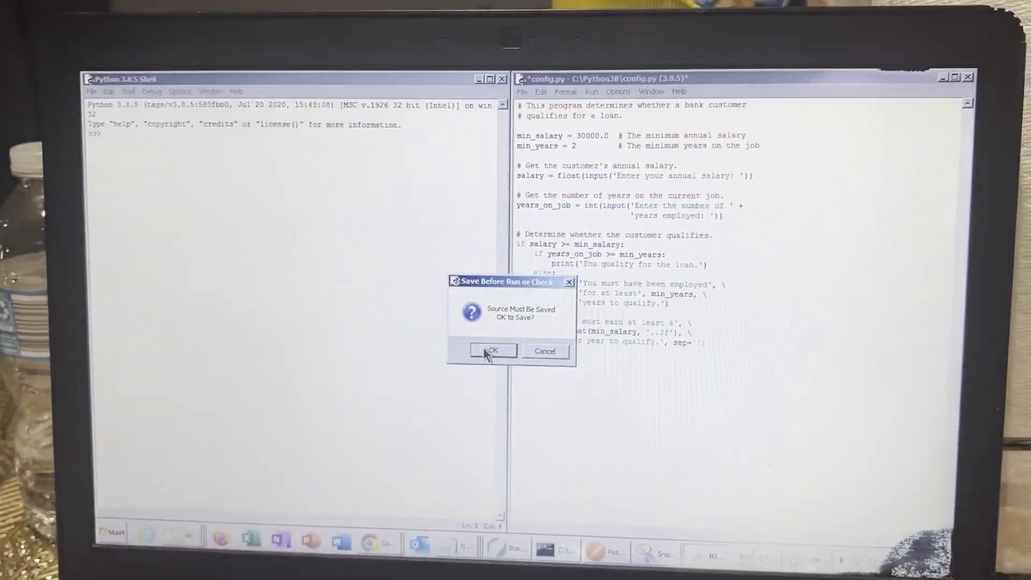
pyautogui.click(493, 350)
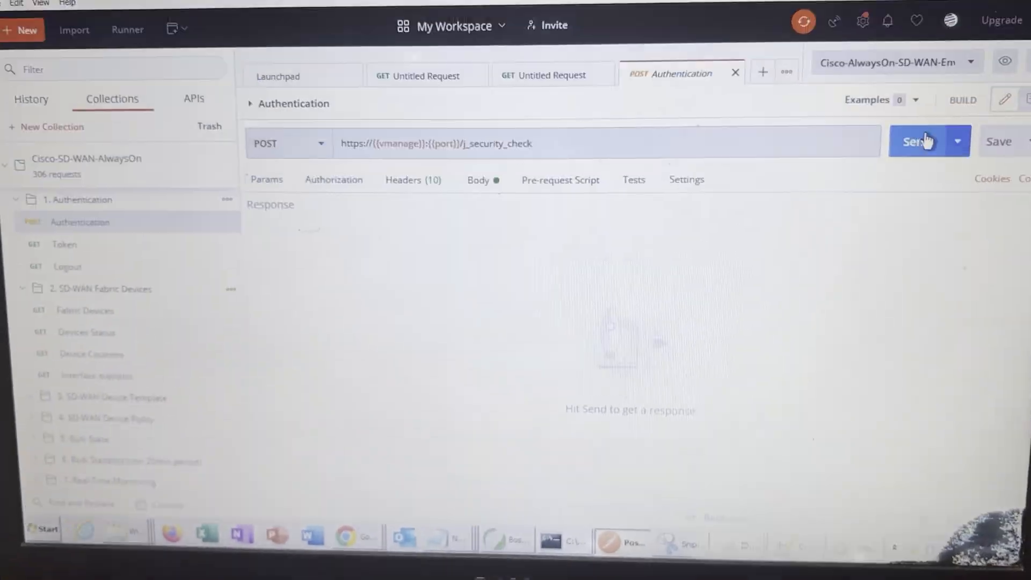
# Send the POST Authentication request to the SD-WAN security check endpoint.
pyautogui.click(914, 141)
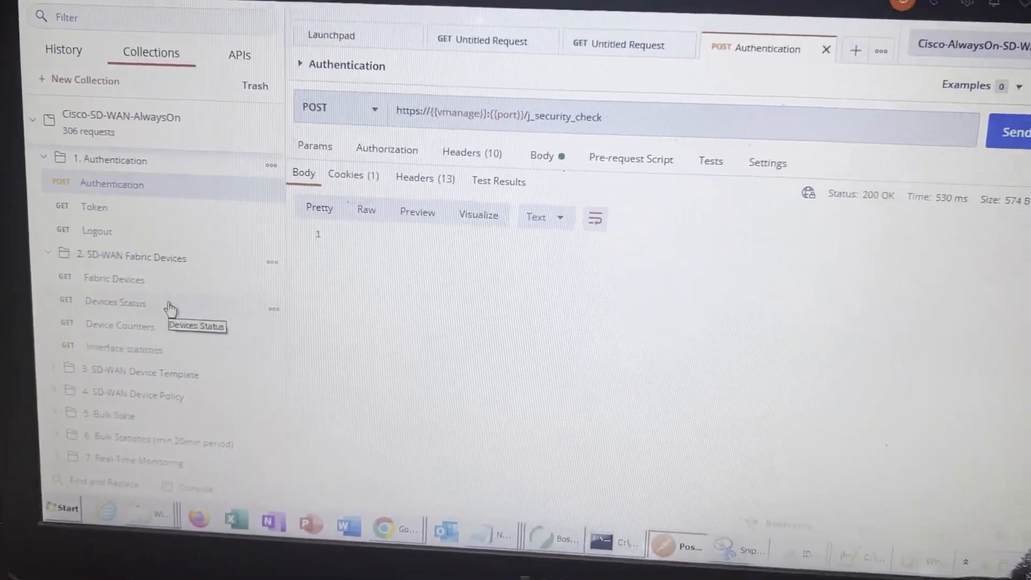